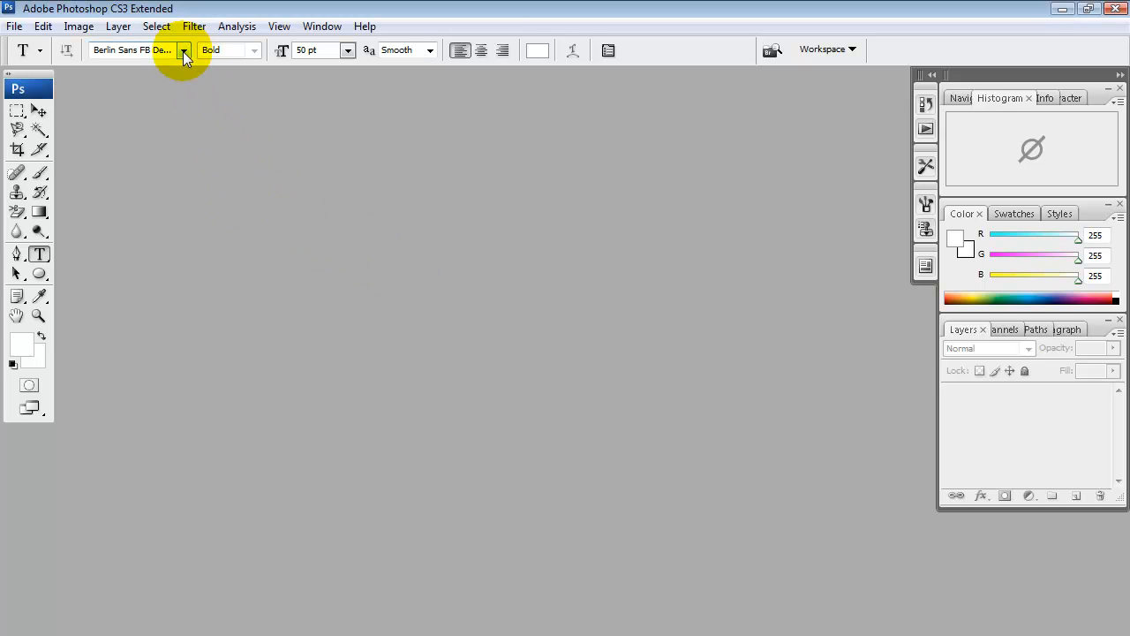
Switch the type font family from Berlin Sans FB Demi to Arial.
{"action": "left_click", "coordinate": [183, 49]}
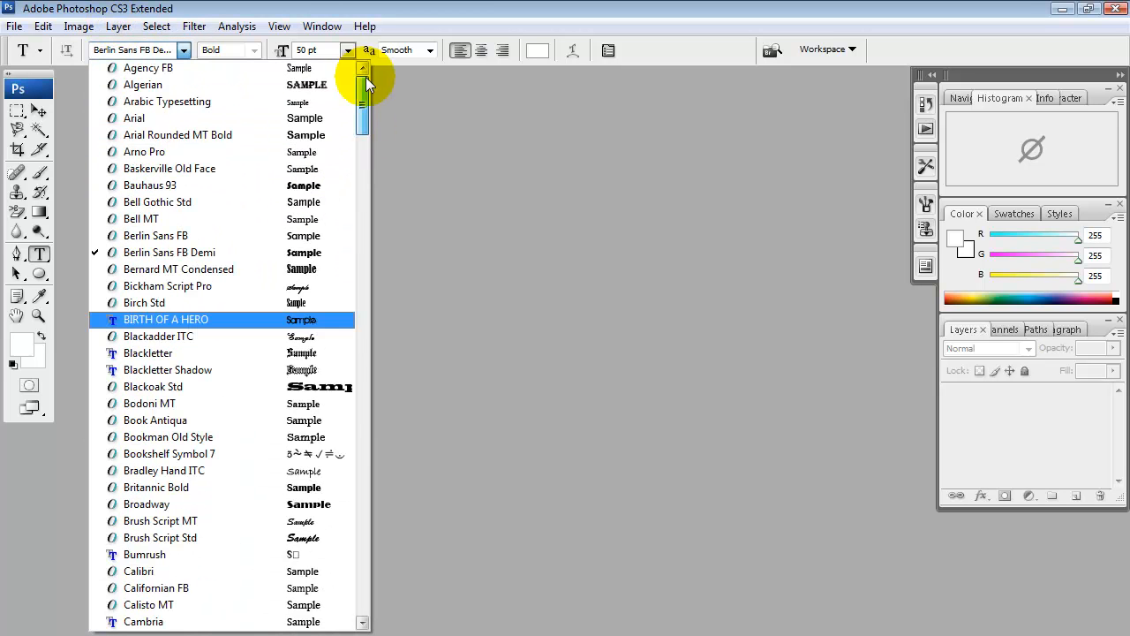
{"action": "left_click", "coordinate": [134, 117]}
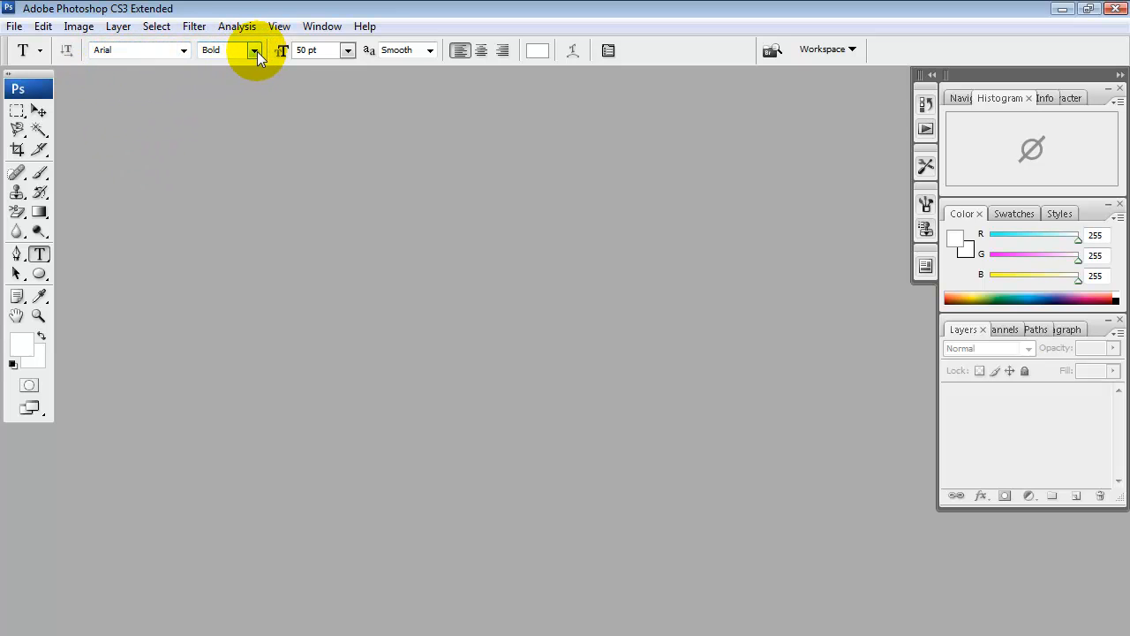
{"action": "left_click", "coordinate": [254, 50]}
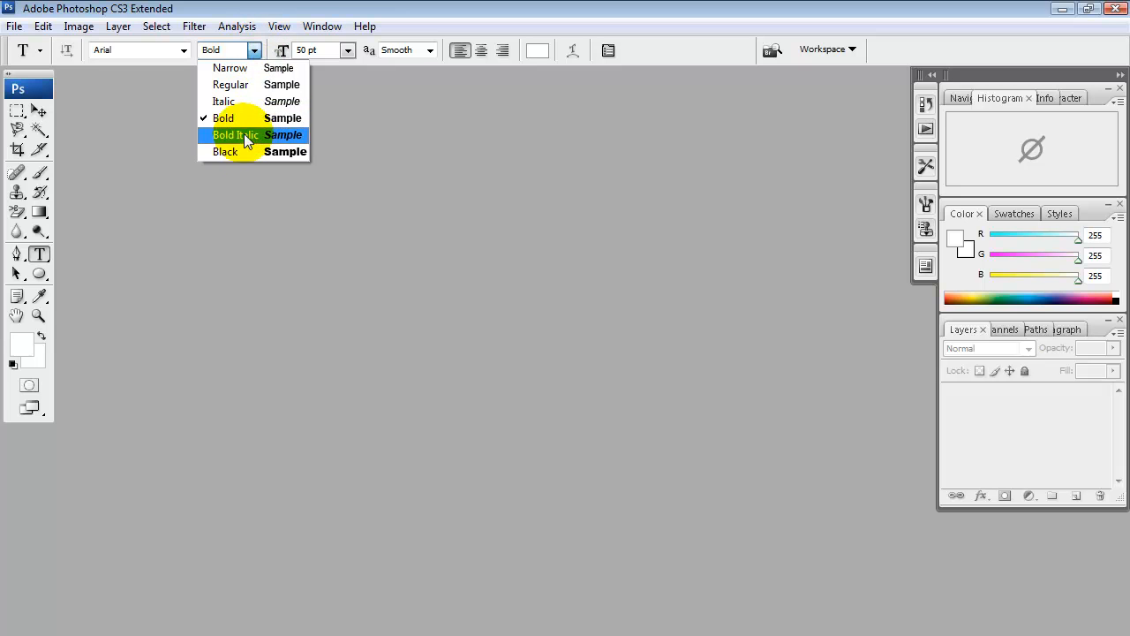
{"action": "mouse_move", "coordinate": [244, 67]}
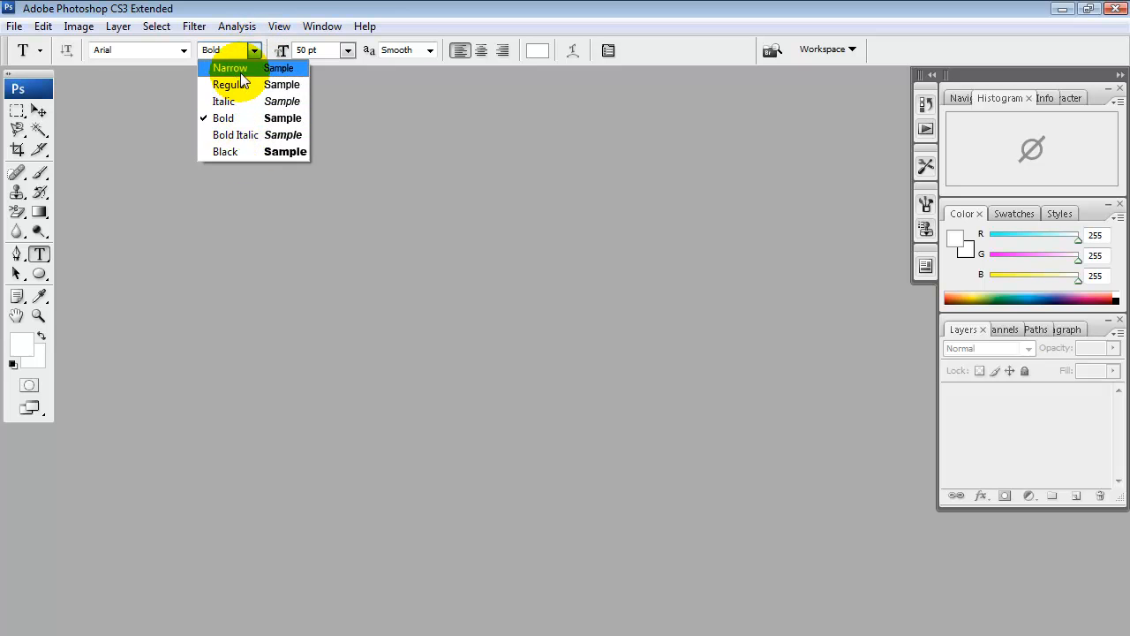
{"action": "mouse_move", "coordinate": [233, 85]}
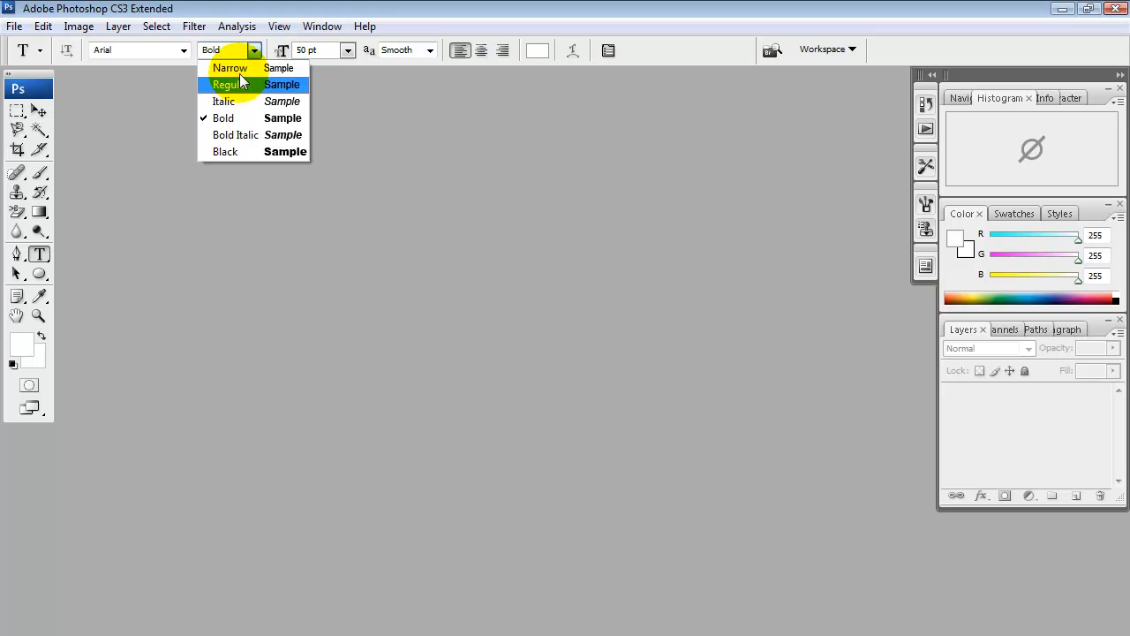
{"action": "mouse_move", "coordinate": [230, 67]}
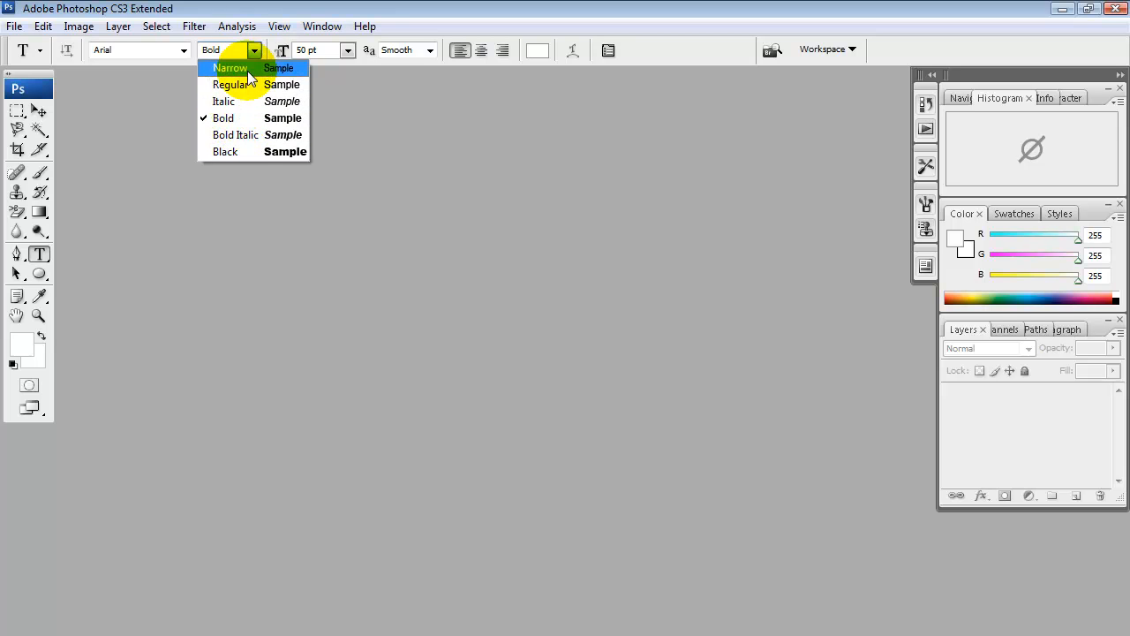
{"action": "mouse_move", "coordinate": [251, 101]}
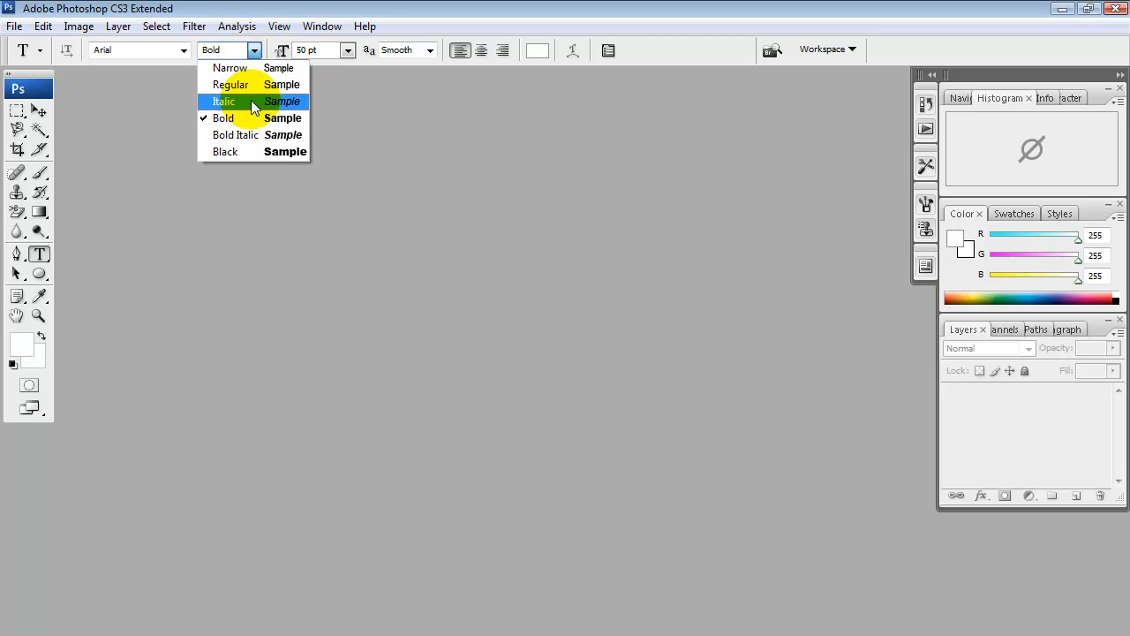
{"action": "mouse_move", "coordinate": [243, 109]}
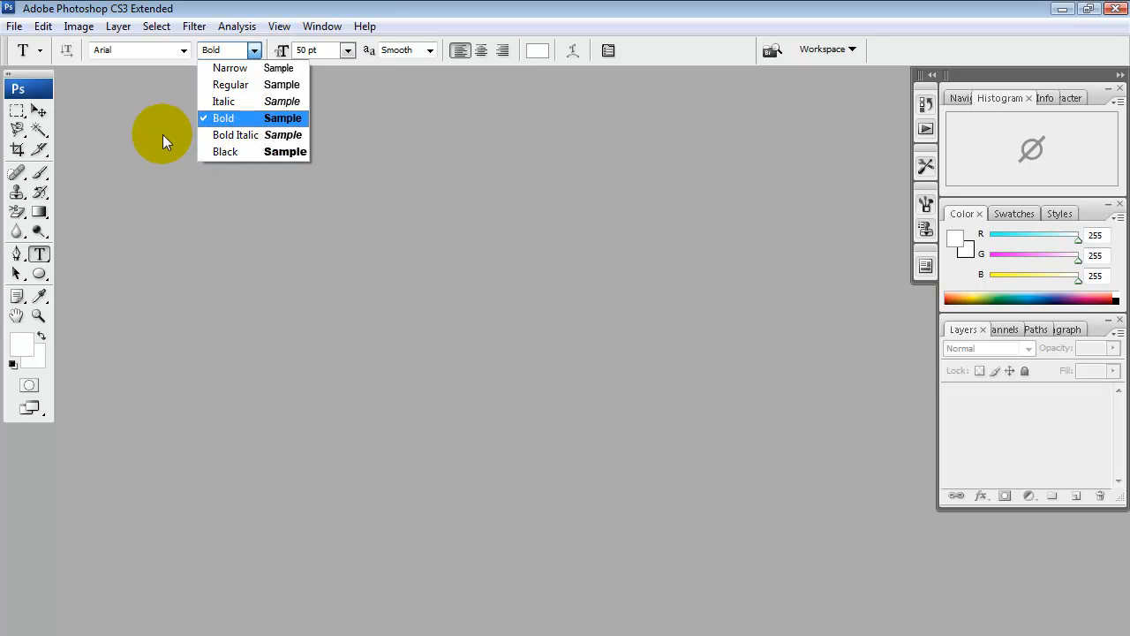
{"action": "left_click", "coordinate": [222, 117]}
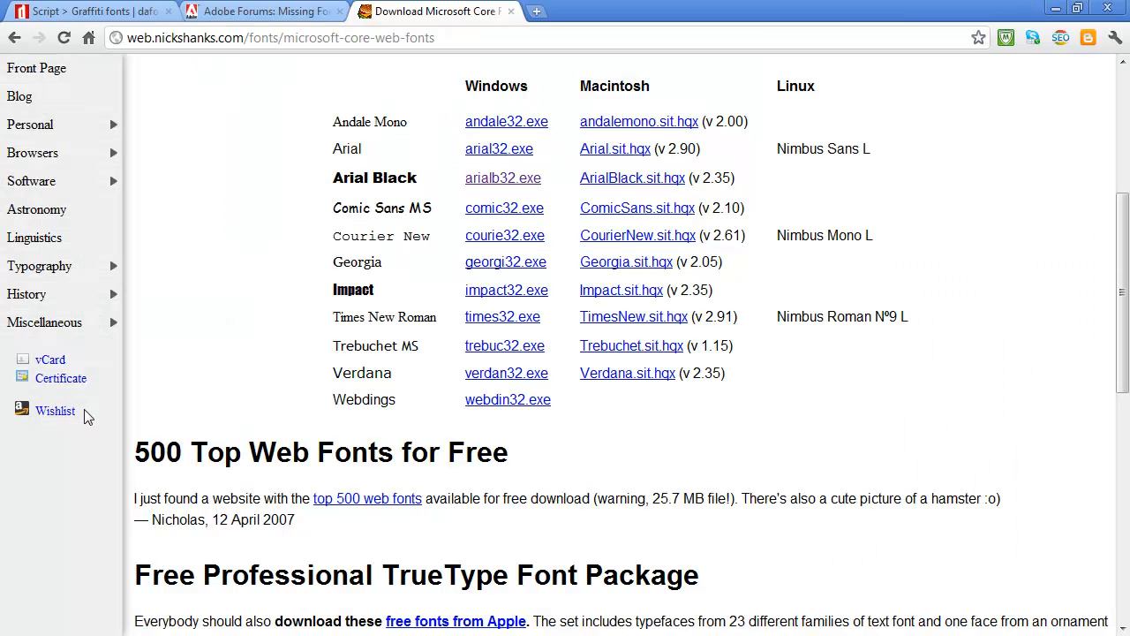
Scroll the Microsoft Core Fonts page to review the Arial Black row with its arialb32.exe download.
{"action": "scroll", "scroll_direction": "up", "scroll_amount": 3}
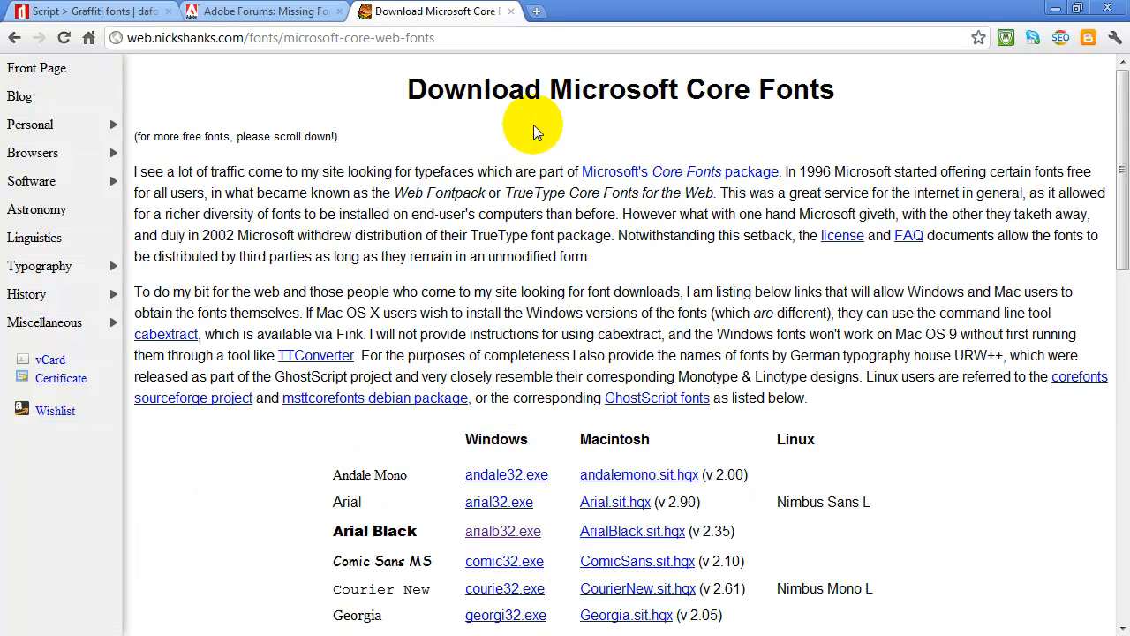
{"action": "mouse_move", "coordinate": [770, 120]}
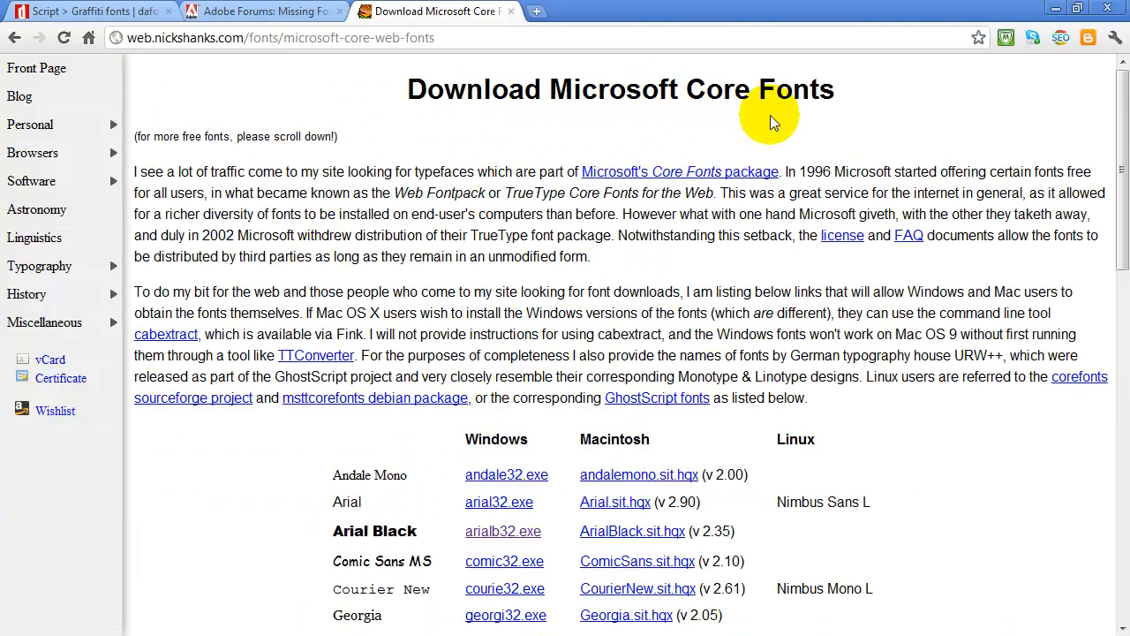
{"action": "scroll", "scroll_direction": "down", "scroll_amount": 3}
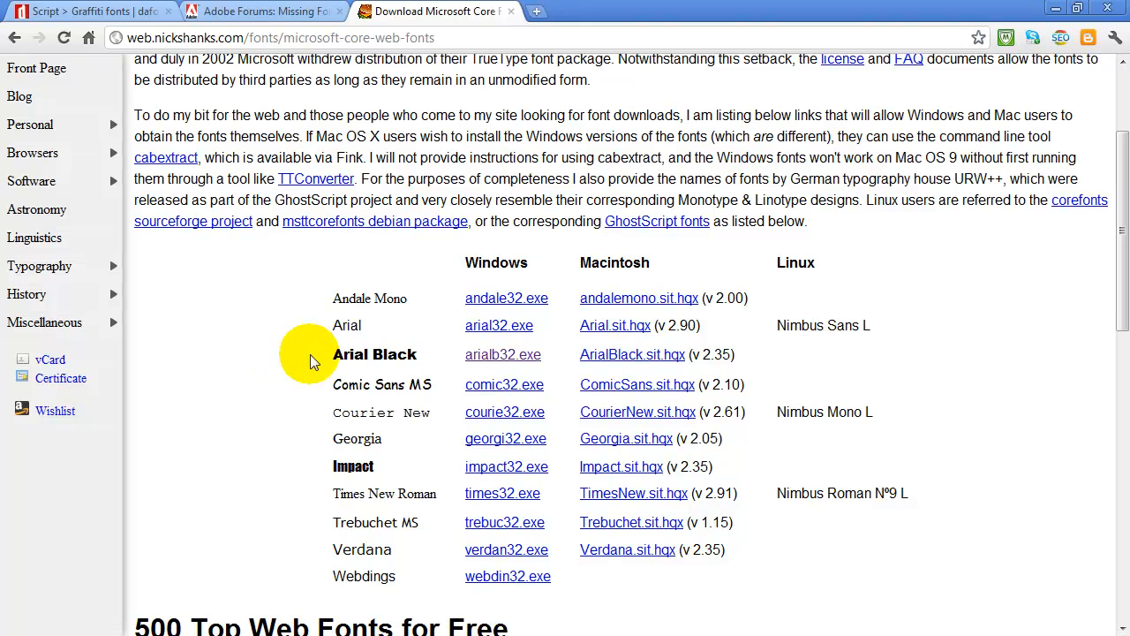
{"action": "mouse_move", "coordinate": [356, 353]}
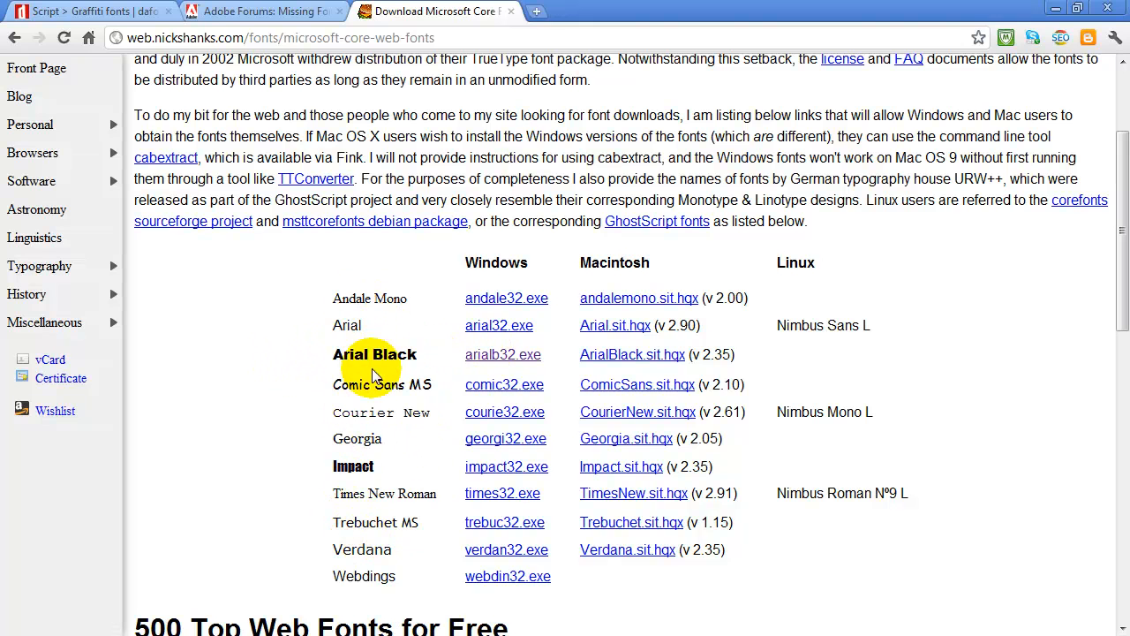
{"action": "mouse_move", "coordinate": [459, 353]}
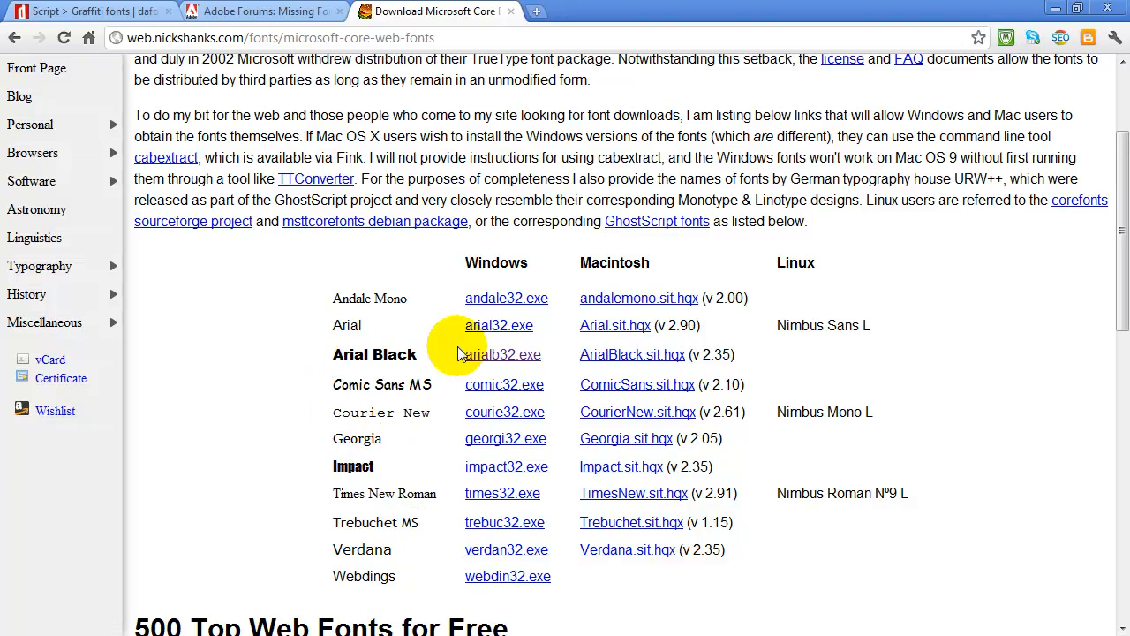
{"action": "mouse_move", "coordinate": [504, 353]}
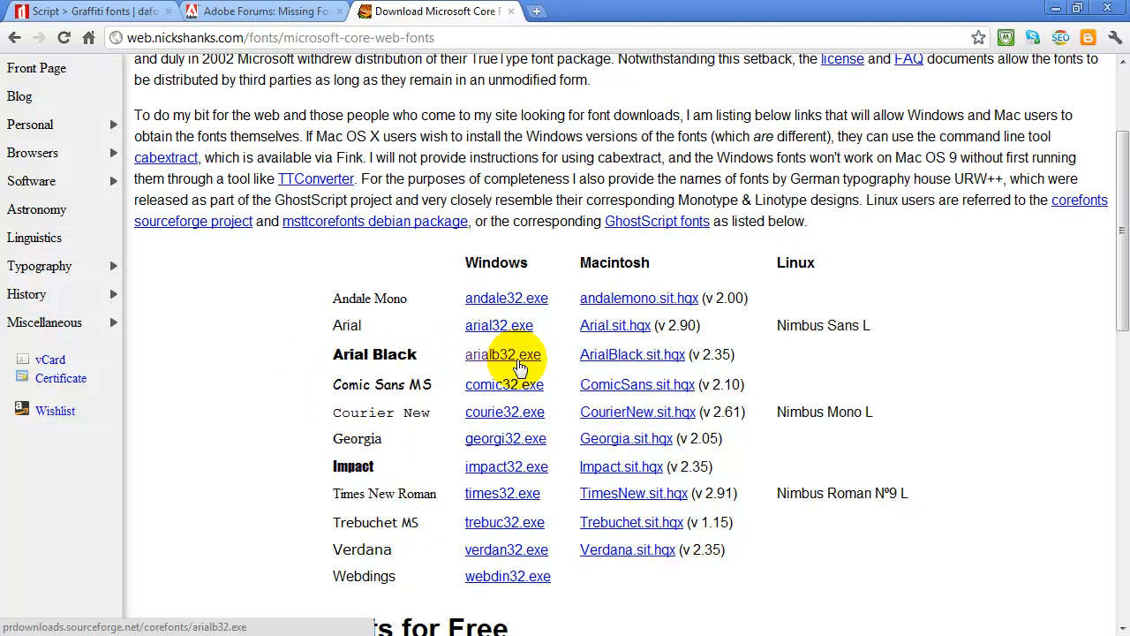
{"action": "mouse_move", "coordinate": [403, 353]}
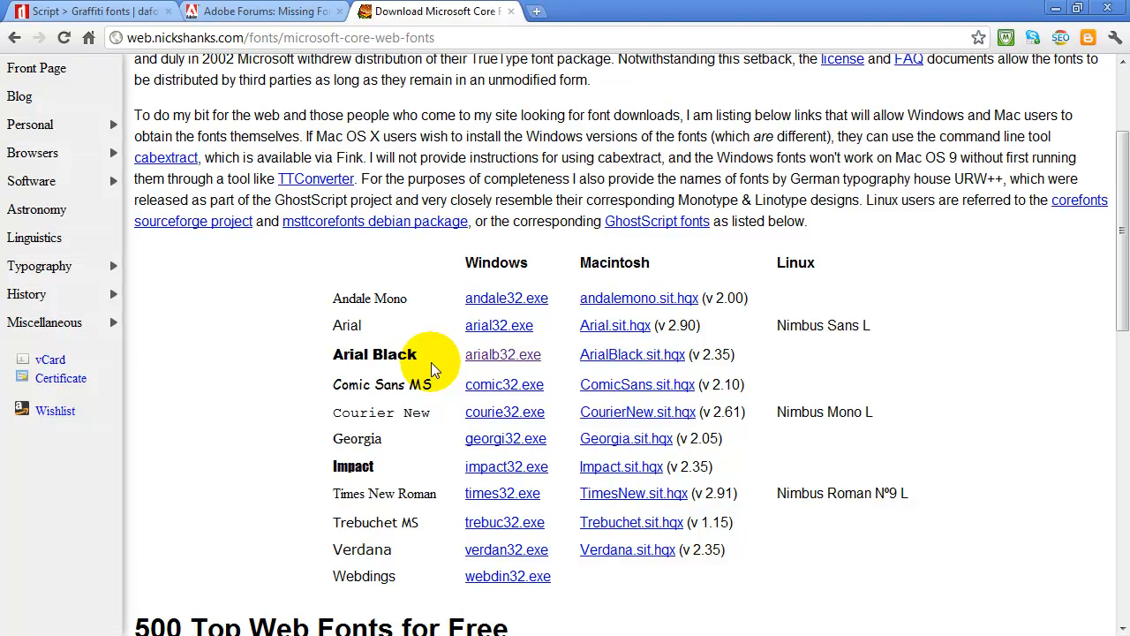
{"action": "mouse_move", "coordinate": [318, 369]}
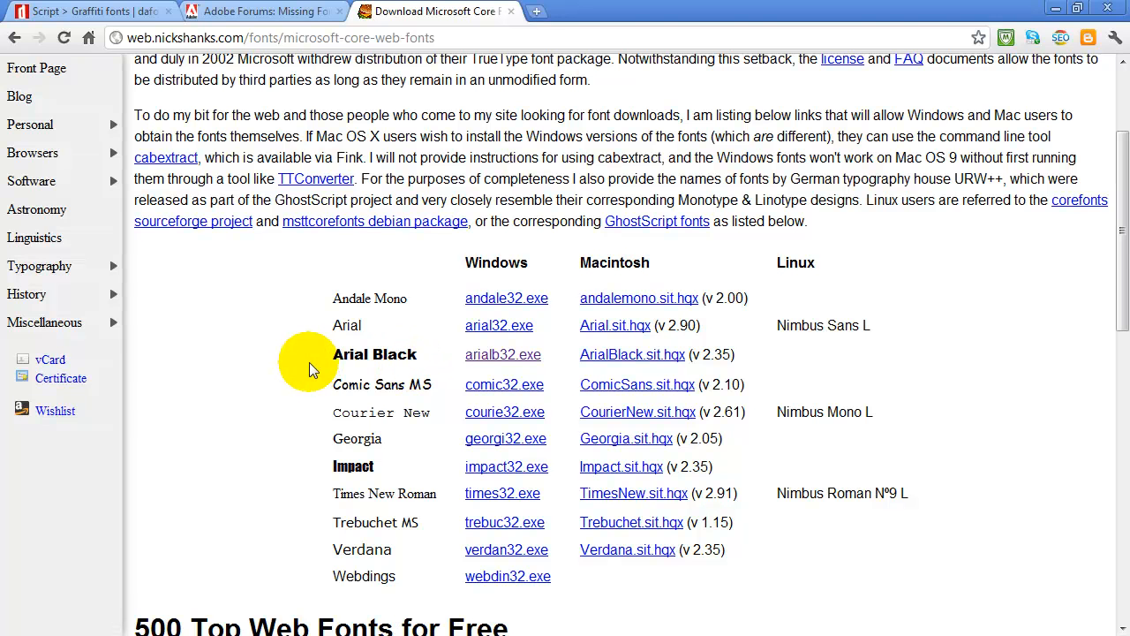
{"action": "scroll", "scroll_direction": "down", "scroll_amount": 3}
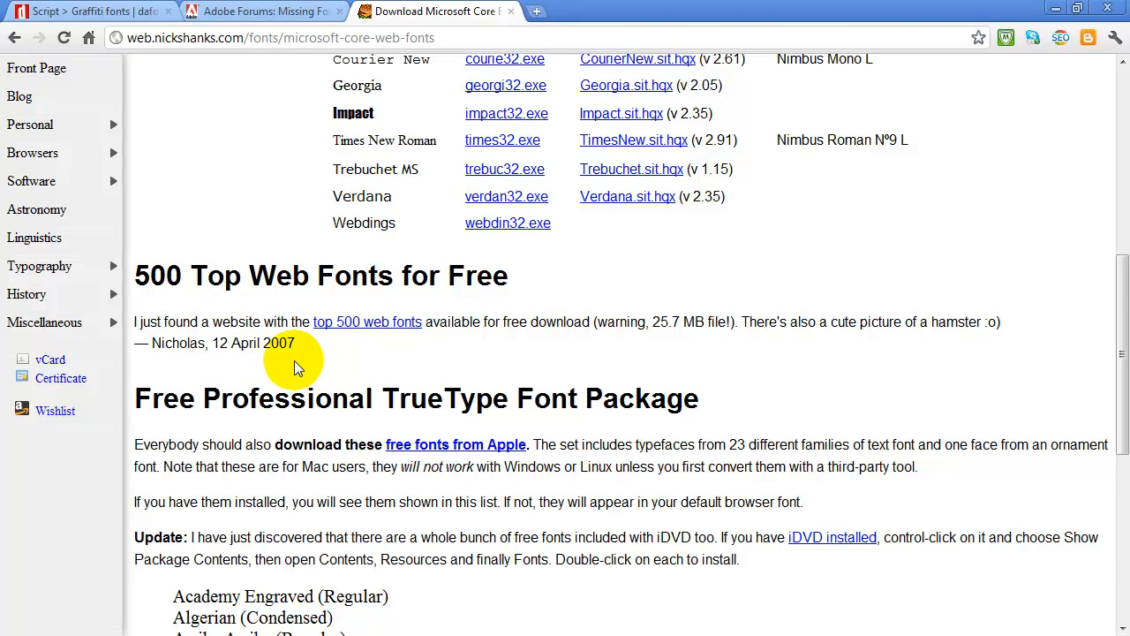
{"action": "scroll", "scroll_direction": "up", "scroll_amount": 3}
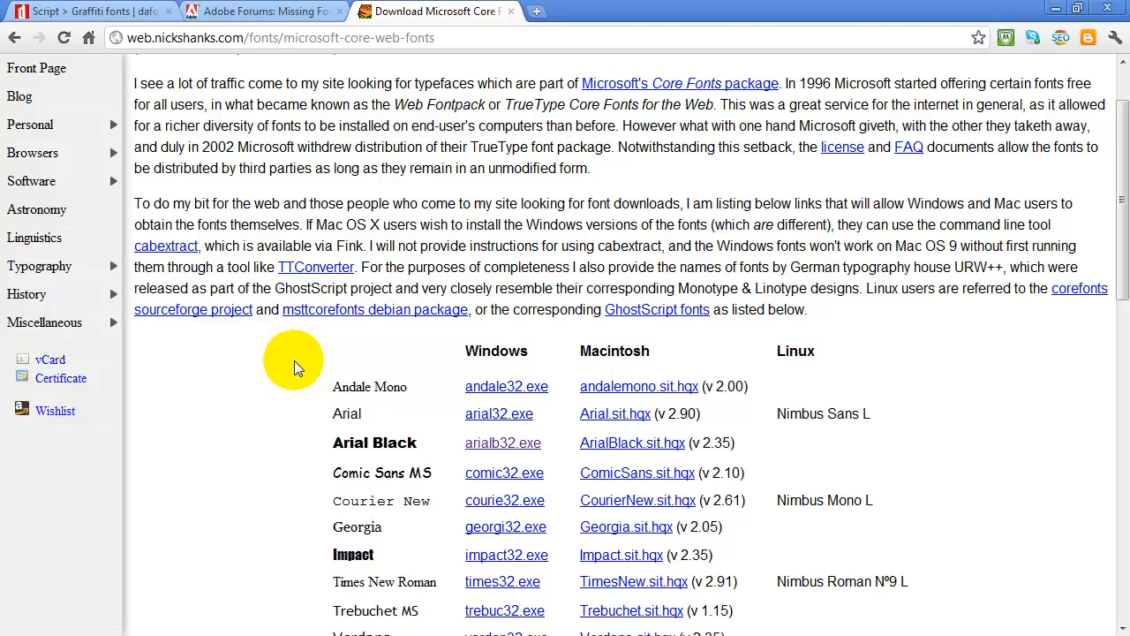
{"action": "mouse_move", "coordinate": [568, 356]}
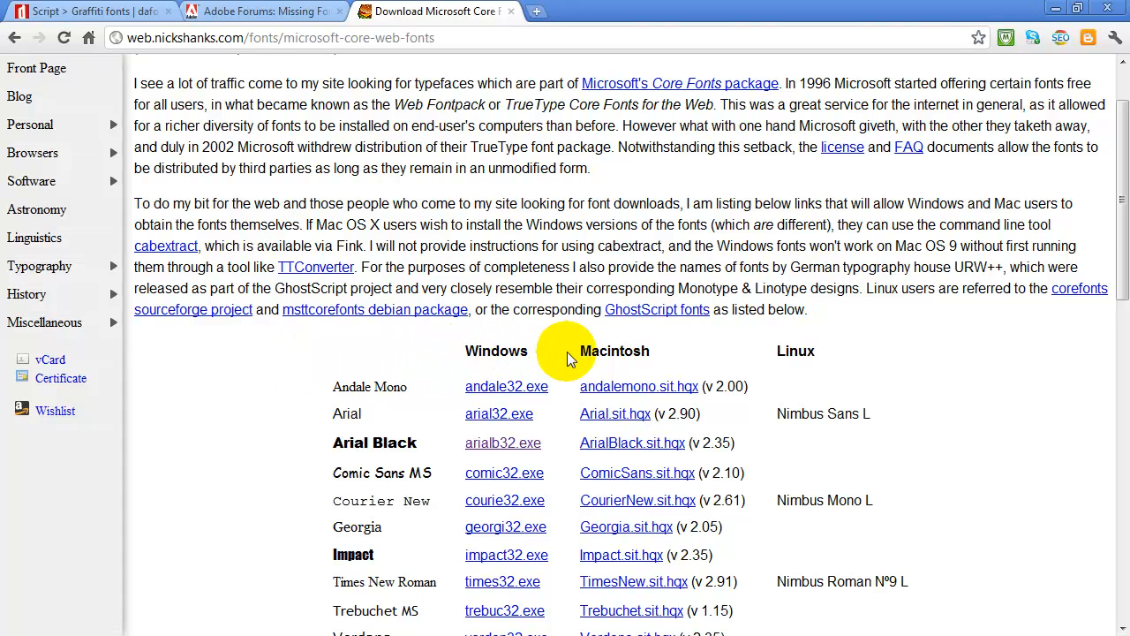
{"action": "mouse_move", "coordinate": [296, 388]}
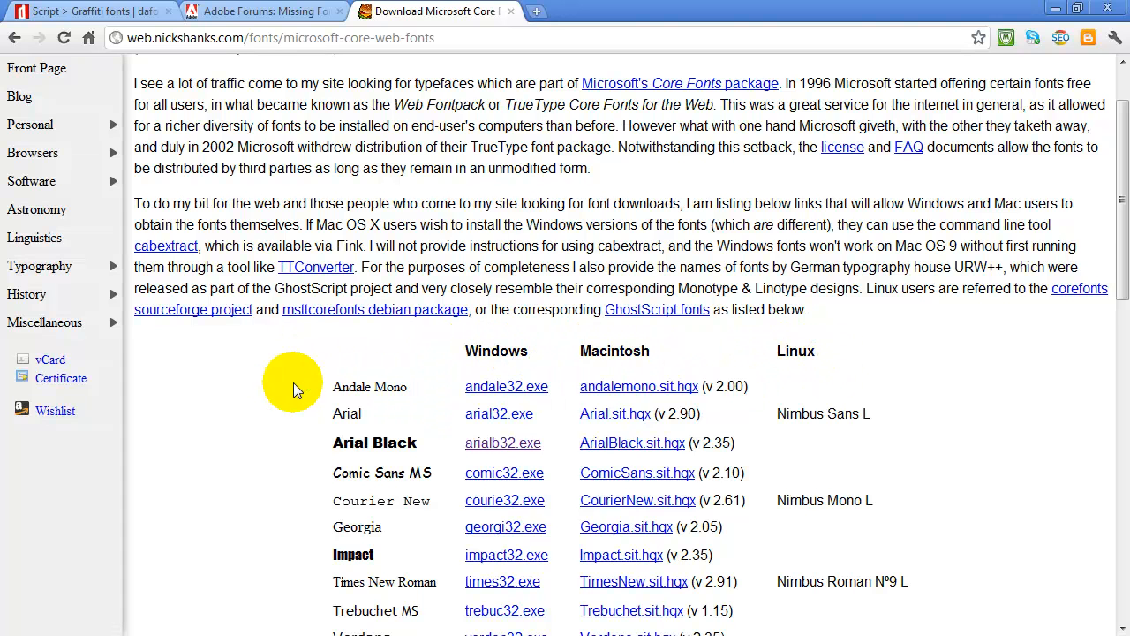
{"action": "mouse_move", "coordinate": [626, 380]}
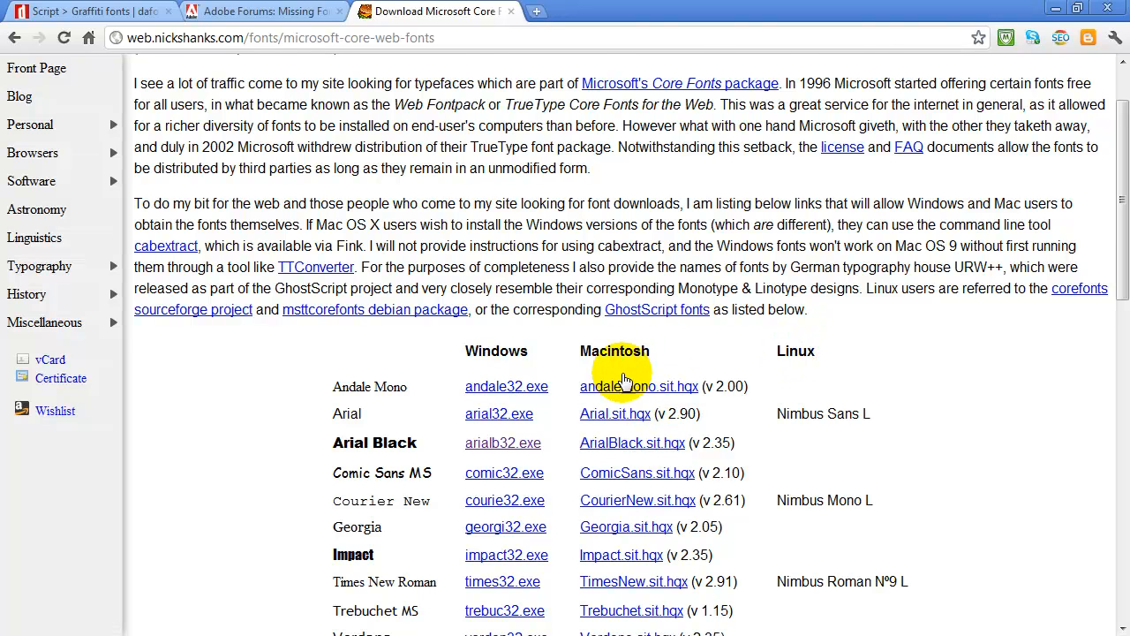
{"action": "scroll", "scroll_direction": "down", "scroll_amount": 3}
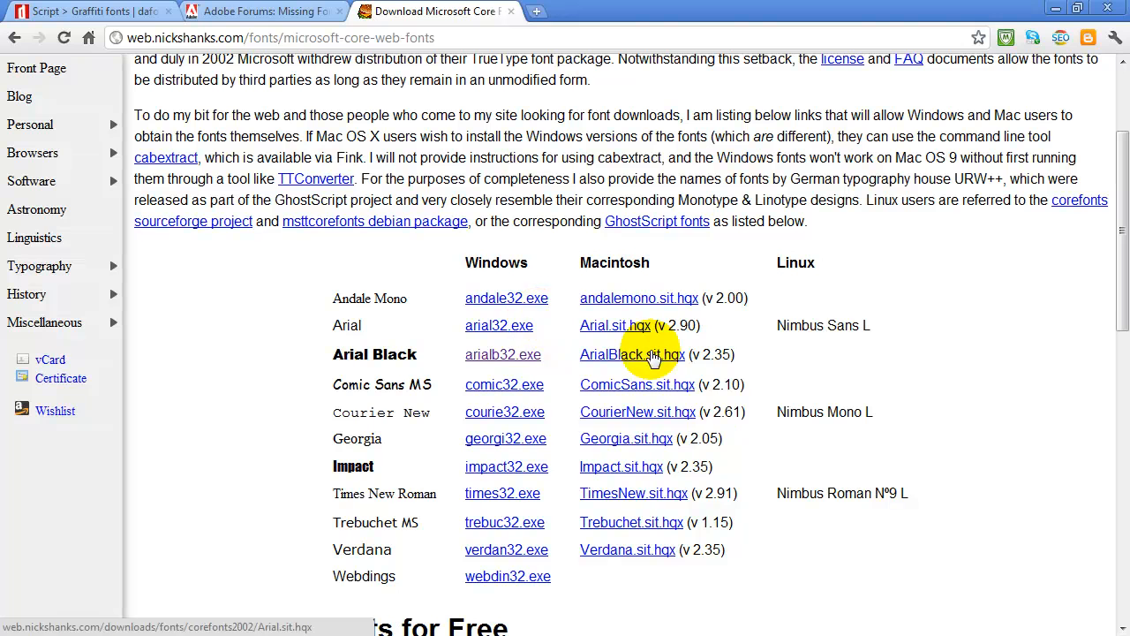
{"action": "scroll", "scroll_direction": "up", "scroll_amount": 3}
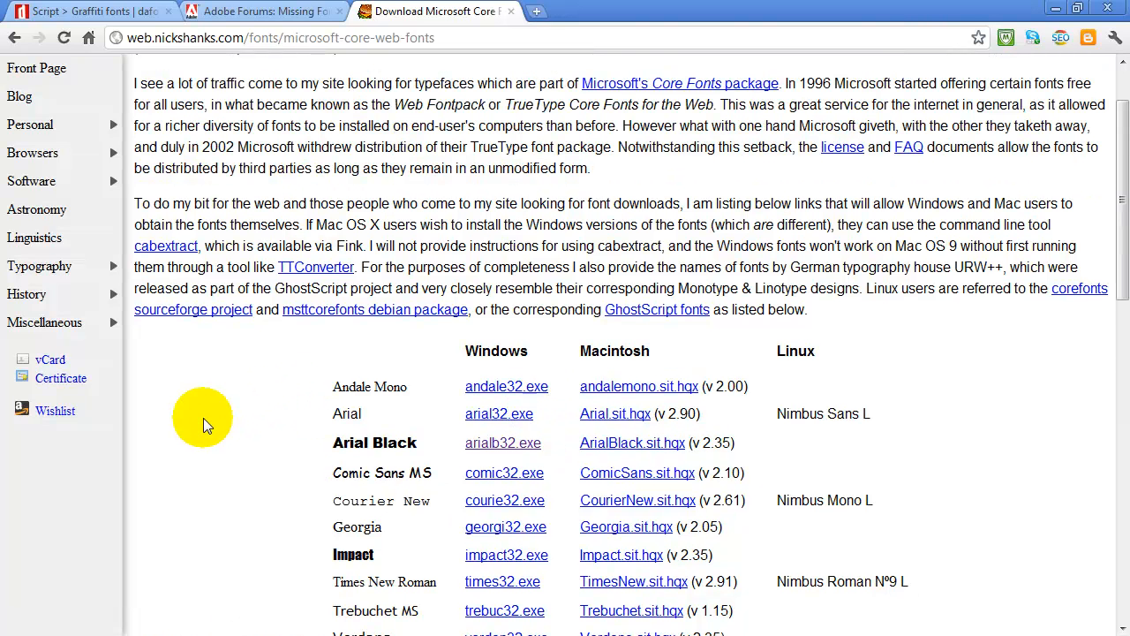